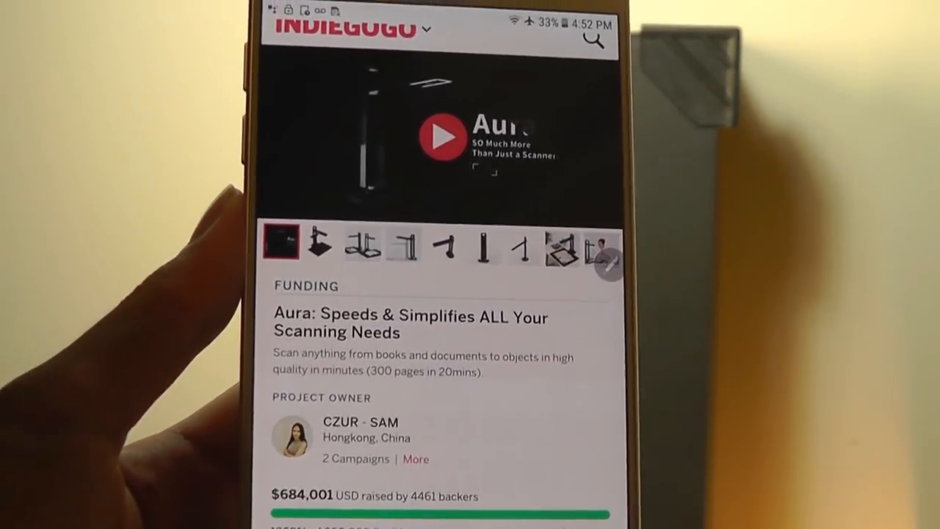
Step: Launch the CZUR scanning app and drag a selection box around the printed page to scan
{"action": "scroll", "scroll_direction": "down", "scroll_amount": 3}
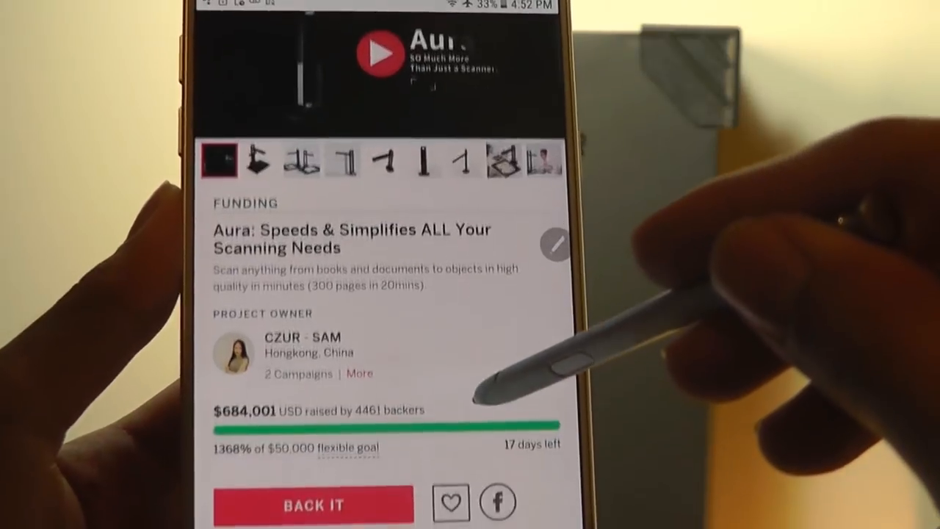
{"action": "scroll", "scroll_direction": "down", "scroll_amount": 3}
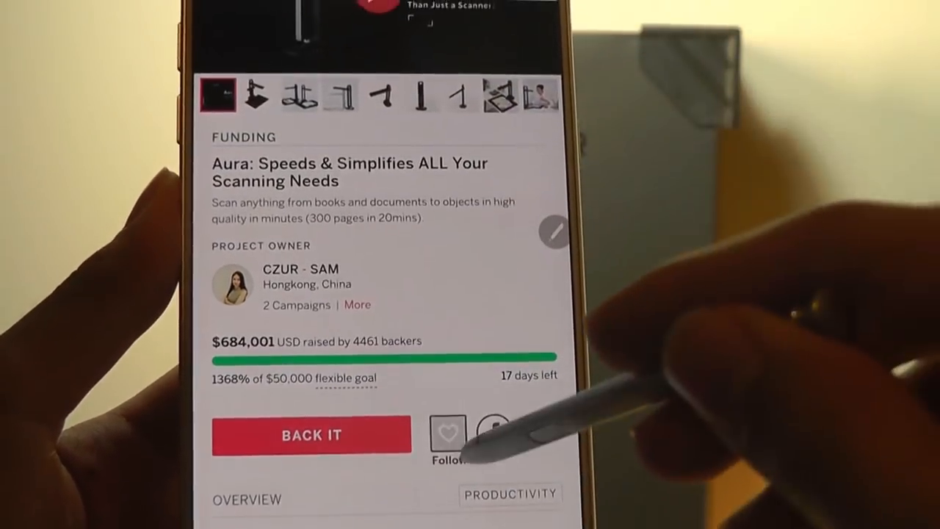
{"action": "scroll", "scroll_direction": "down", "scroll_amount": 3}
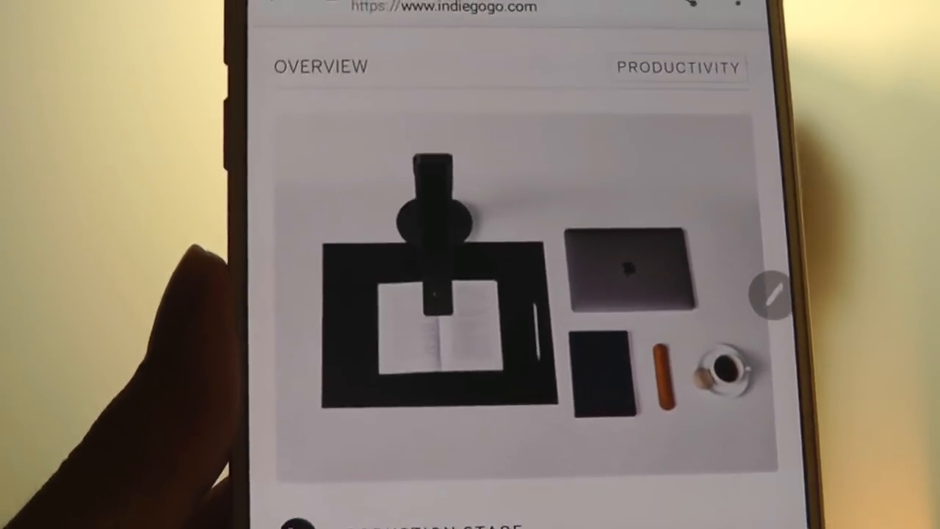
{"action": "scroll", "scroll_direction": "down", "scroll_amount": 3}
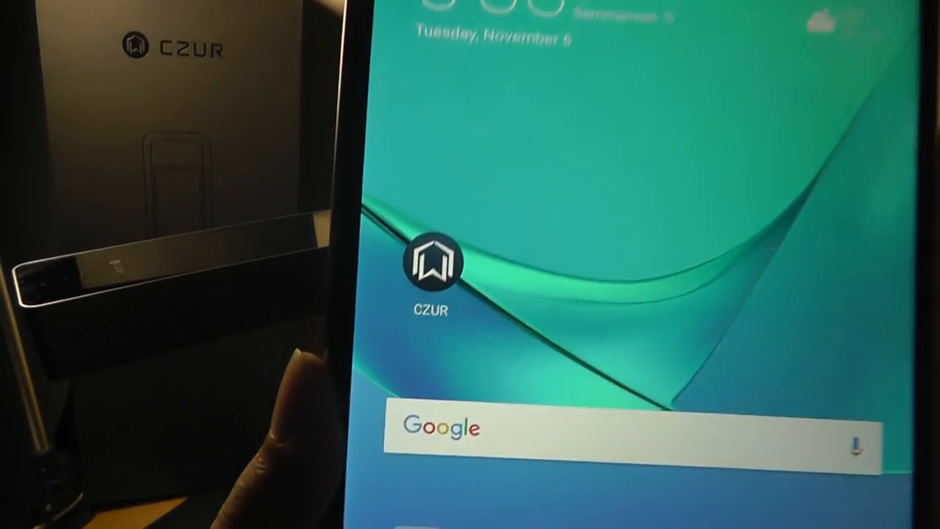
{"action": "left_click", "coordinate": [431, 262]}
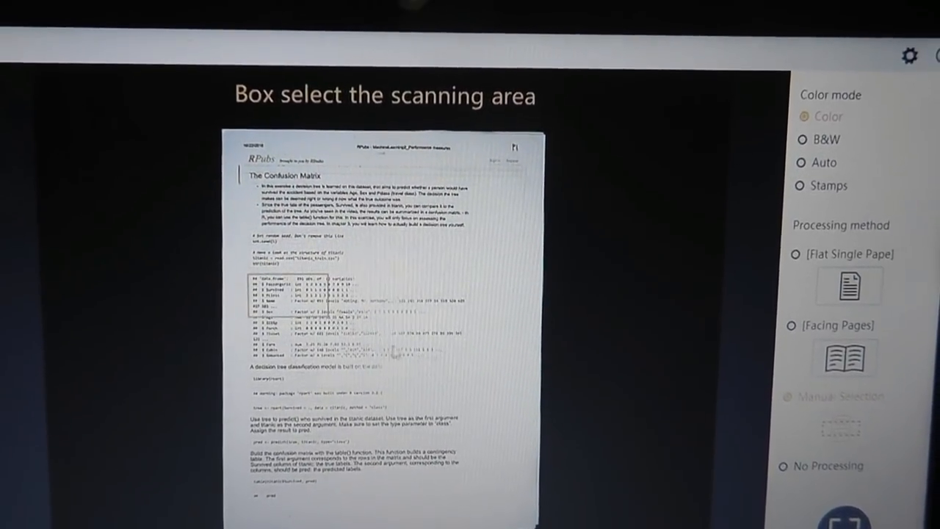
{"action": "left_click_drag", "start_coordinate": [243, 276], "coordinate": [498, 376]}
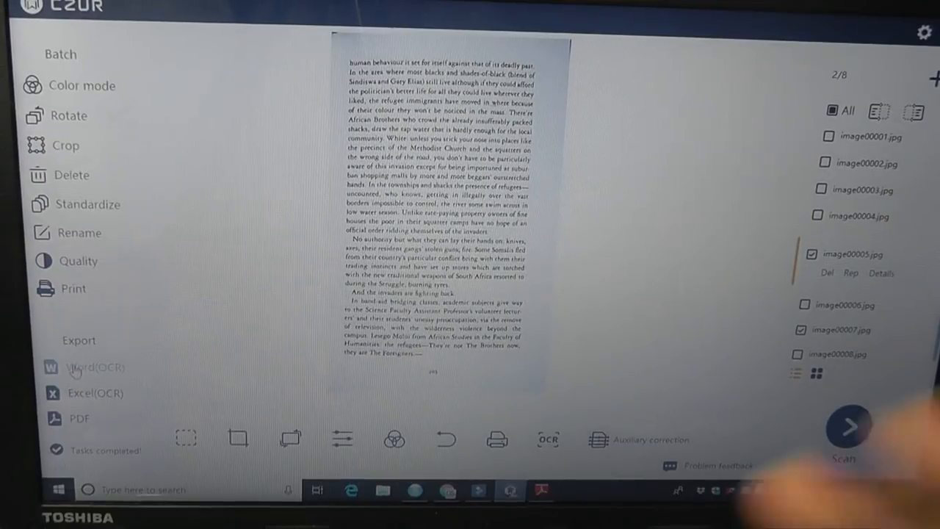
Step: View the exported .docx in Word and scroll through the recognised text to the final lines
{"action": "left_click", "coordinate": [94, 367]}
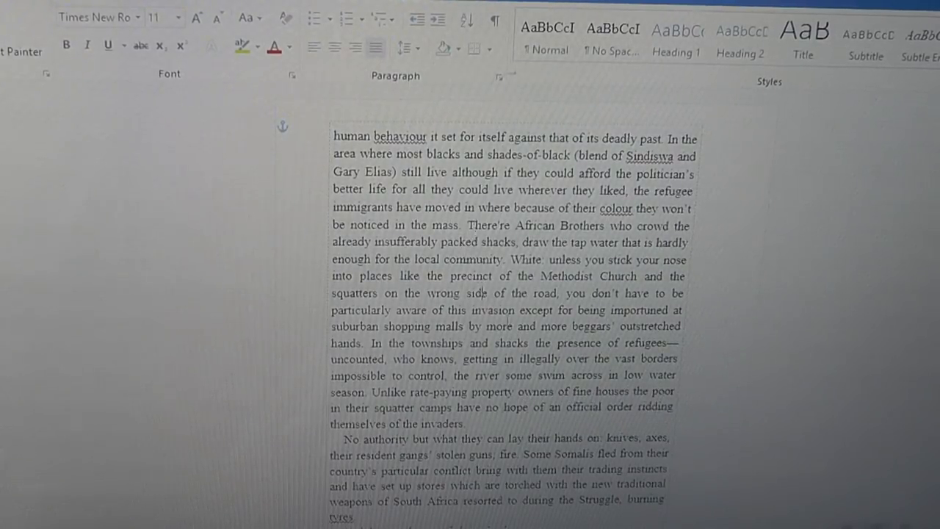
{"action": "scroll", "scroll_direction": "down", "scroll_amount": 3}
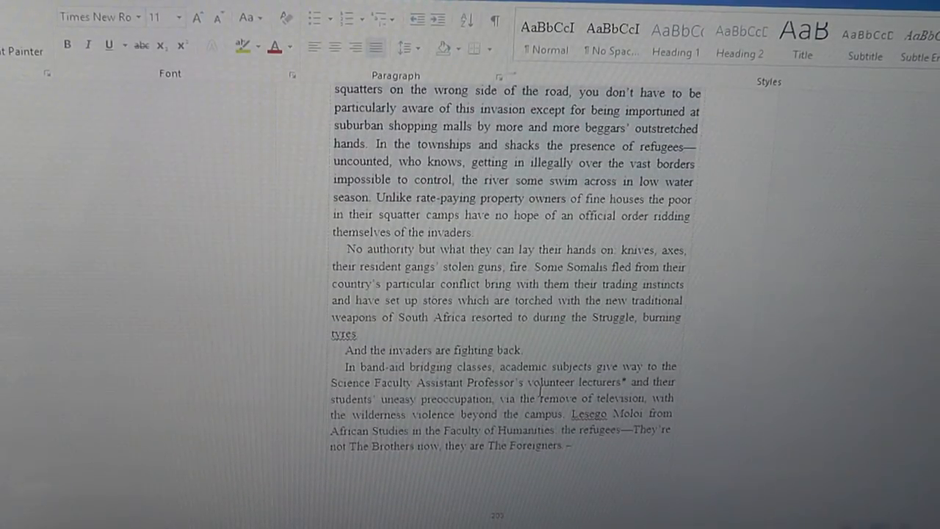